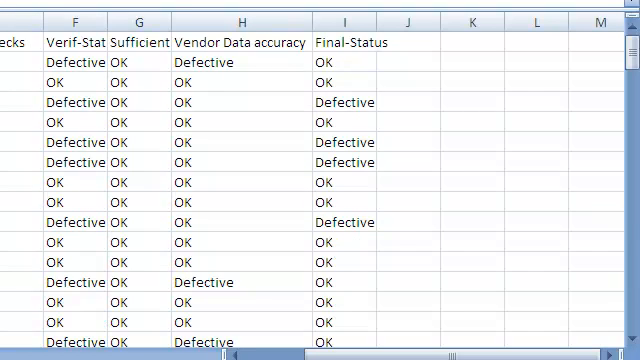
Scan across the column headings to locate Sufficient resources and Vendor Data accuracy
scroll("left", 3)
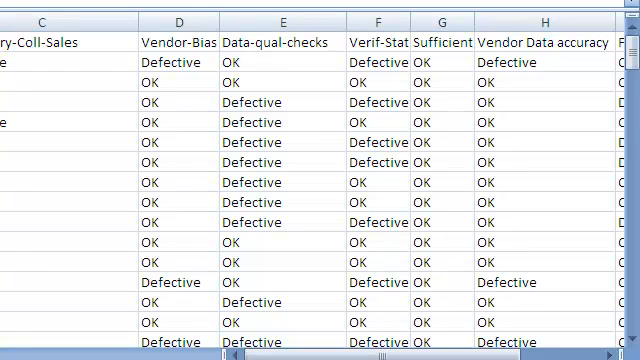
left_click(178, 16)
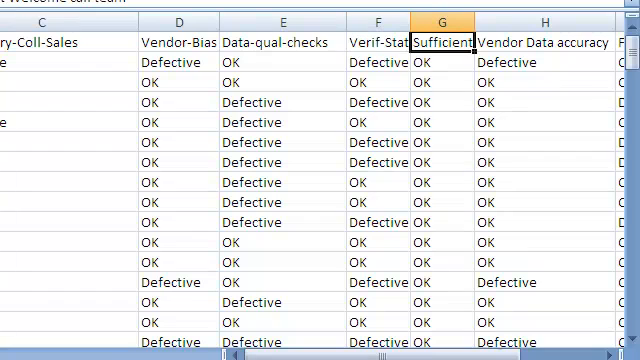
scroll("right", 3)
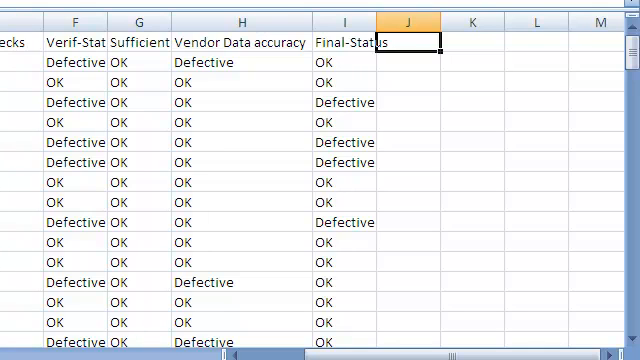
mouse_move(224, 82)
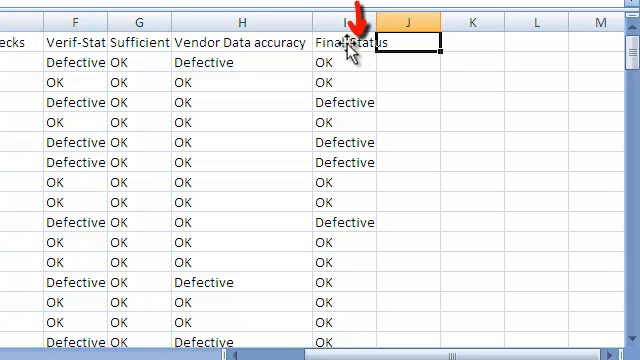
left_click(340, 16)
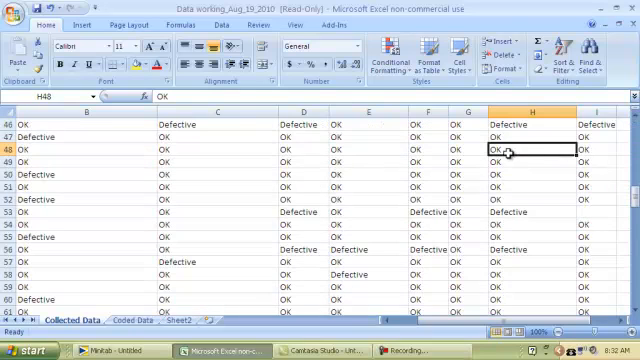
scroll("down", 3)
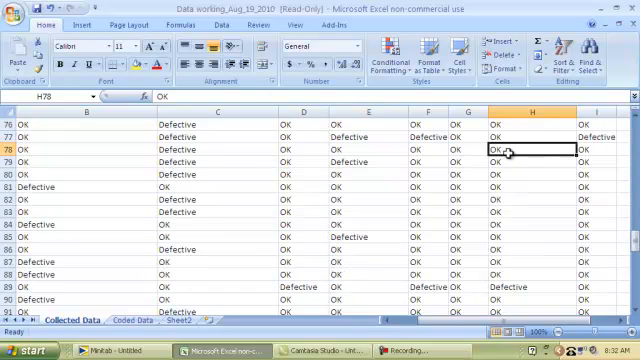
scroll("up", 3)
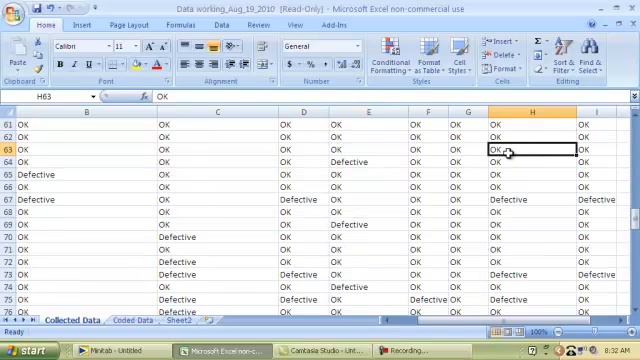
scroll("up", 3)
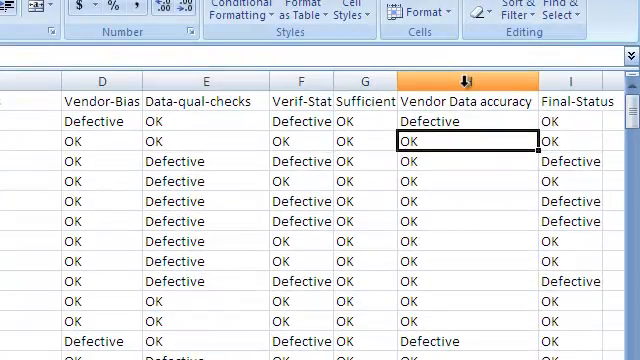
Select the whole Vendor Data accuracy column and bring up its editing menu to cut it
left_click(466, 80)
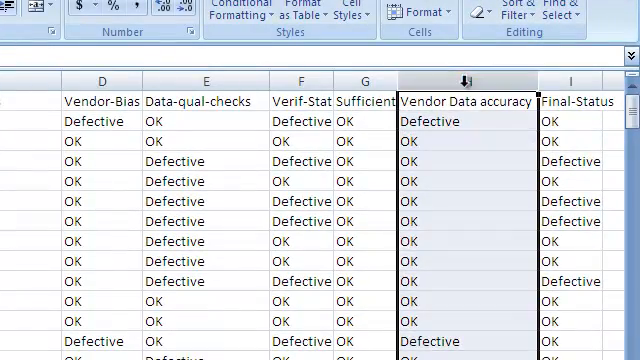
right_click(470, 104)
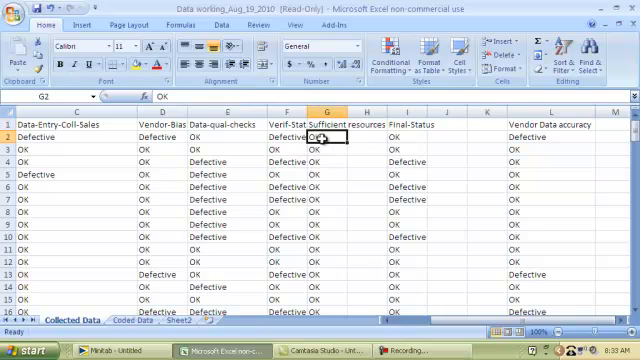
Scroll down through the collected data to the last rows
scroll("down", 3)
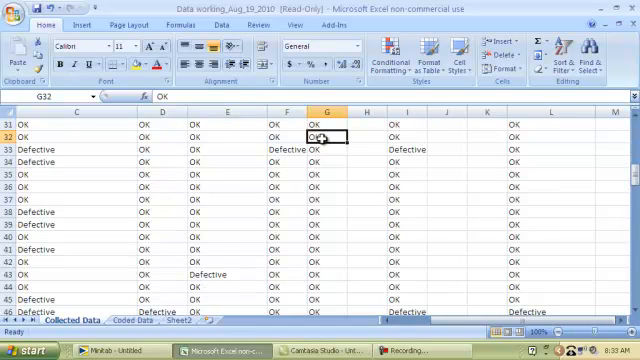
scroll("down", 3)
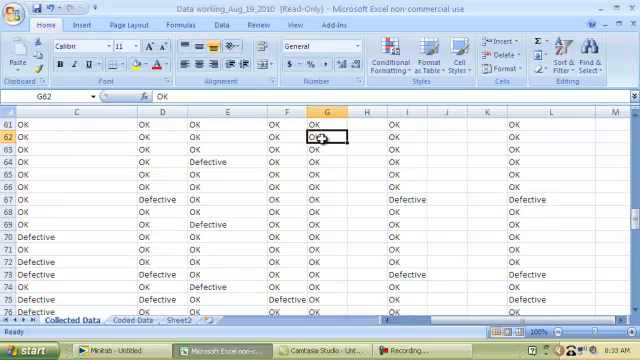
scroll("down", 3)
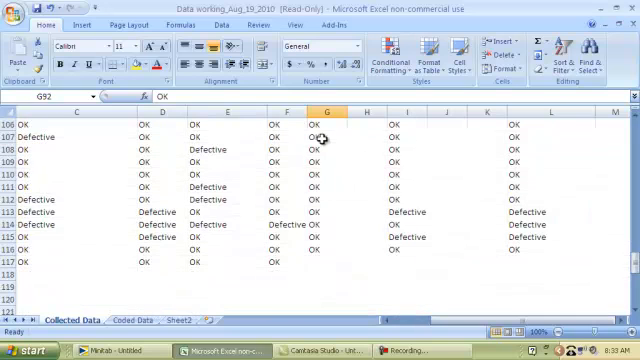
scroll("down", 3)
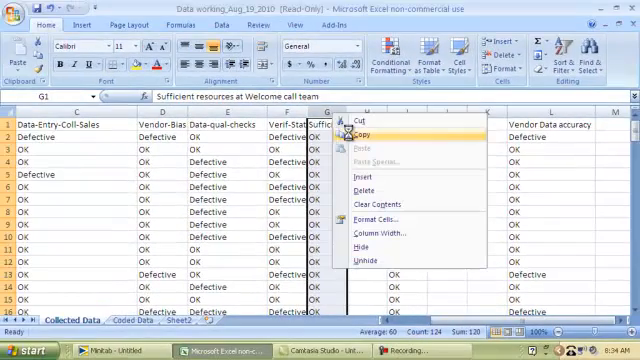
mouse_move(376, 124)
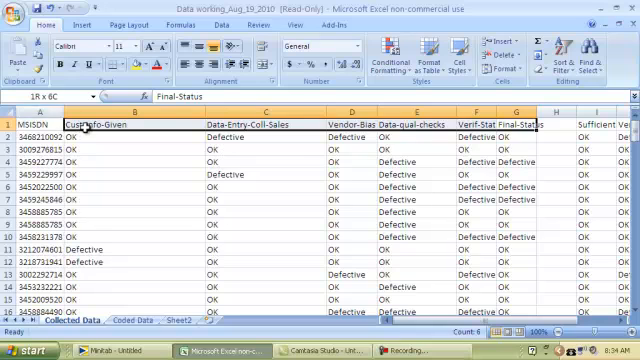
Scroll down the worksheet to review the new Final-Status column
scroll("down", 3)
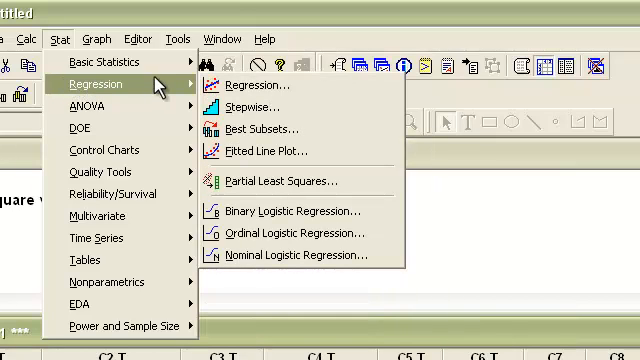
mouse_move(264, 84)
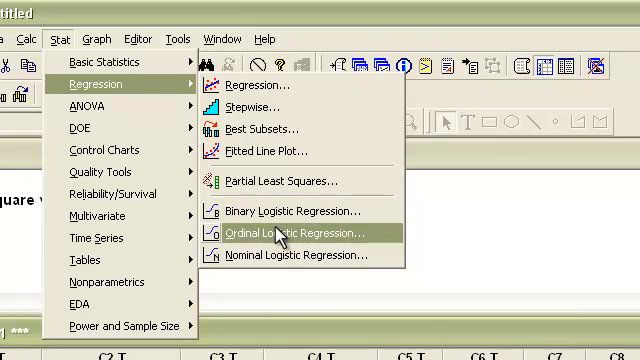
mouse_move(284, 210)
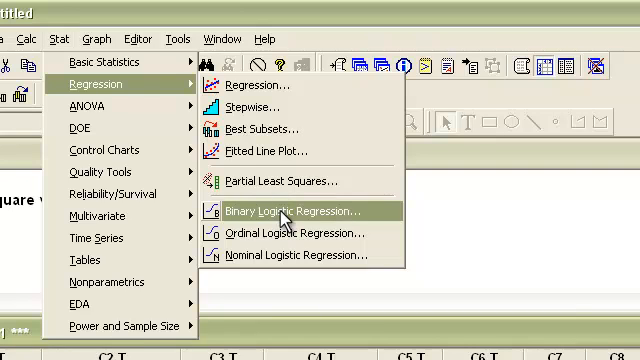
Start the Binary Logistic Regression setup from the Stat > Regression menu
left_click(280, 210)
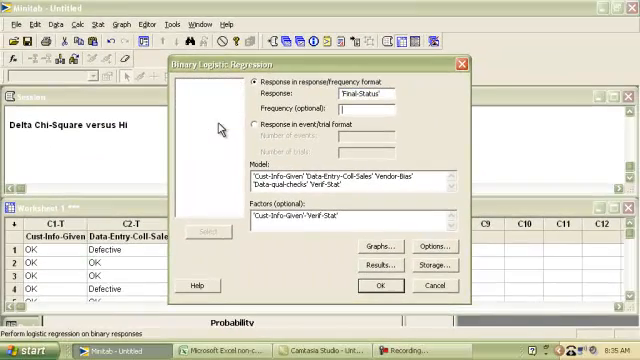
mouse_move(276, 180)
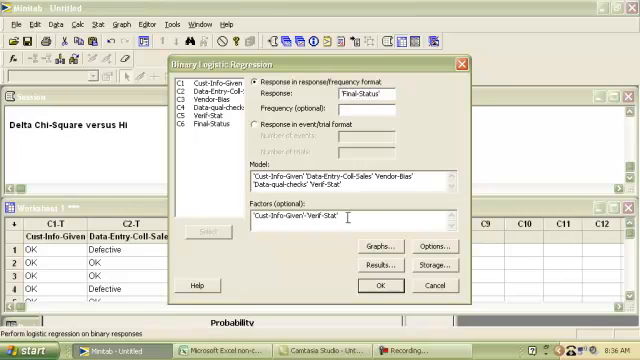
double_click(290, 212)
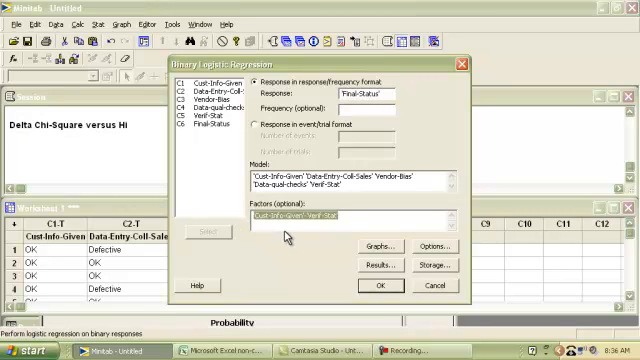
mouse_move(288, 228)
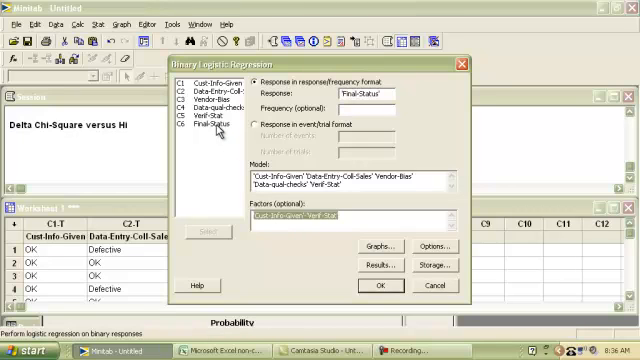
left_click(204, 116)
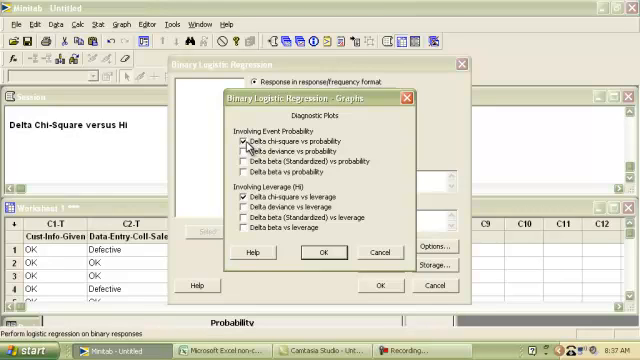
mouse_move(248, 146)
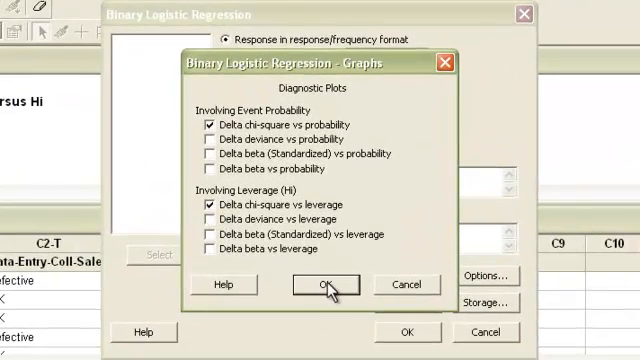
Confirm the delta chi-square vs probability and vs leverage plots in the Graphs dialog
left_click(348, 284)
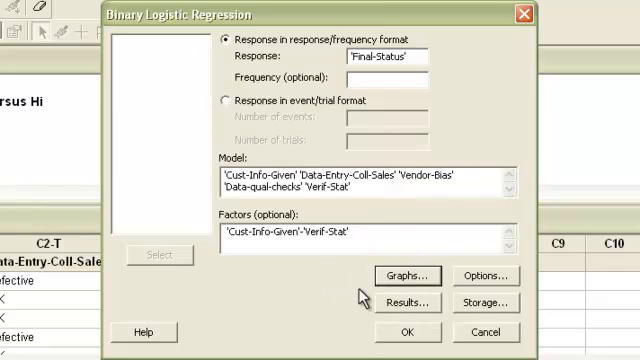
Proceed from the Binary Logistic Regression dialog into its Options settings
left_click(402, 300)
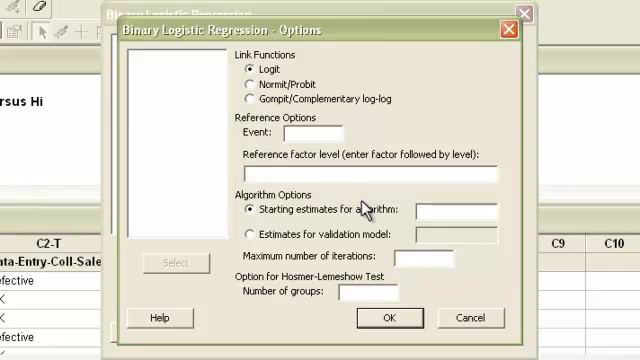
mouse_move(344, 190)
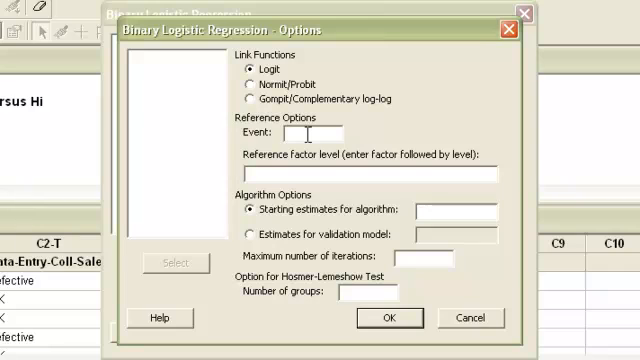
Enter 'Defectiv' as the response event level in the regression options
left_click(300, 136)
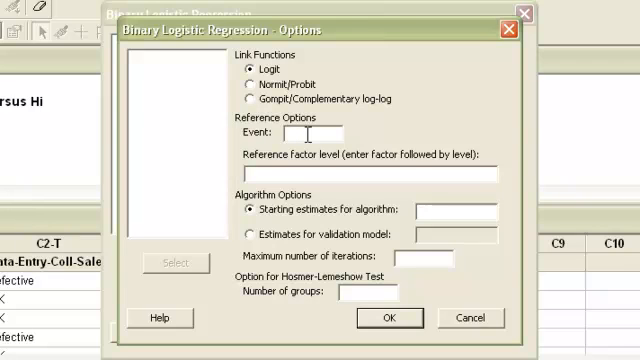
left_click(296, 136)
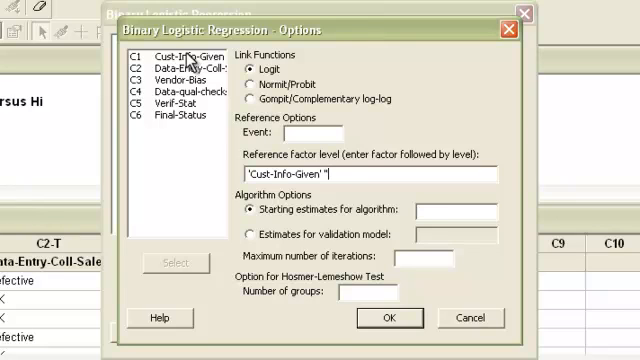
type("Defectiv")
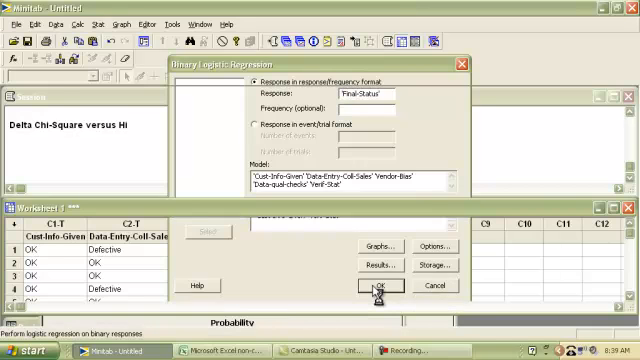
Run the binary logistic regression of Final-Status with the chosen settings
left_click(384, 288)
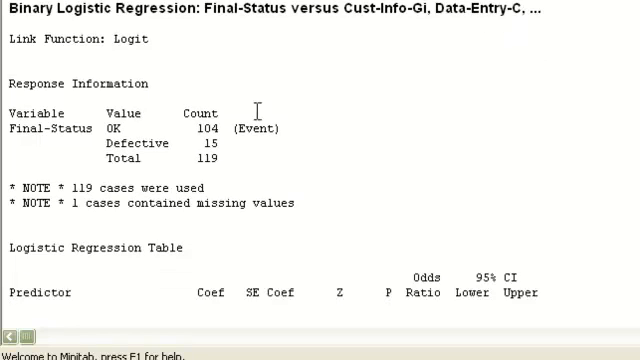
mouse_move(186, 128)
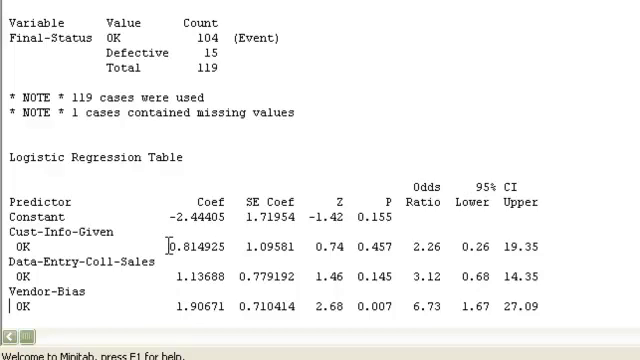
scroll("down", 3)
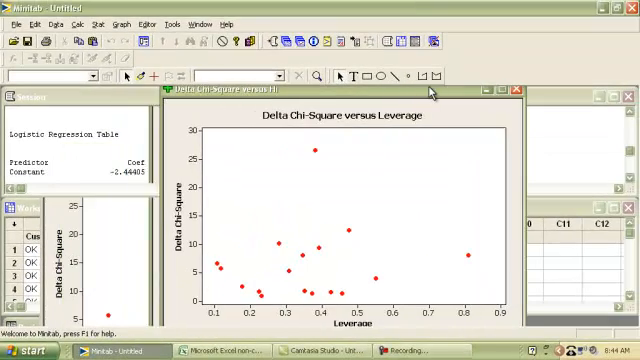
mouse_move(356, 196)
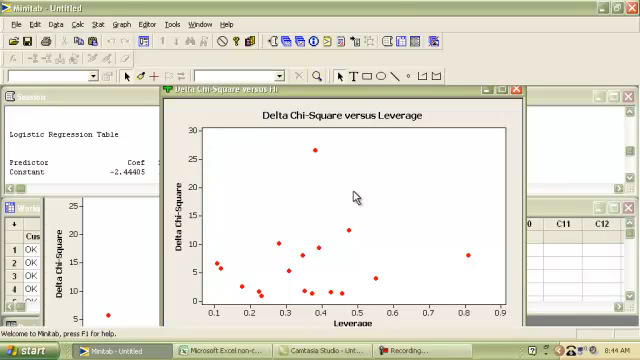
mouse_move(332, 270)
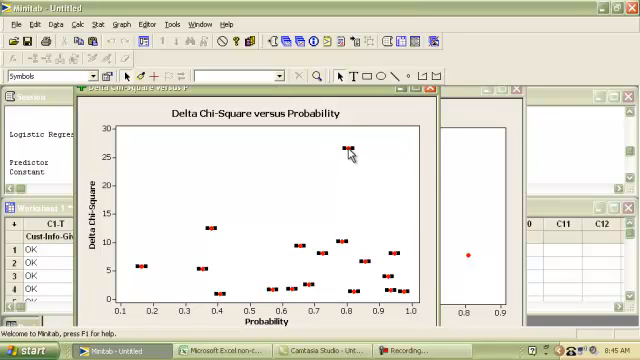
mouse_move(348, 152)
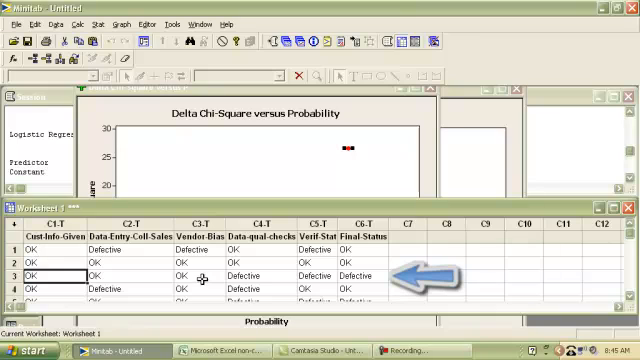
mouse_move(364, 276)
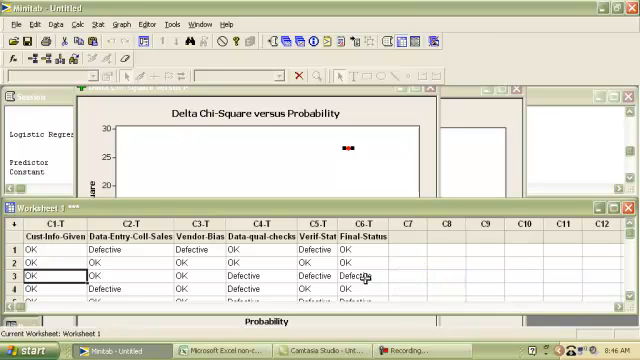
mouse_move(416, 150)
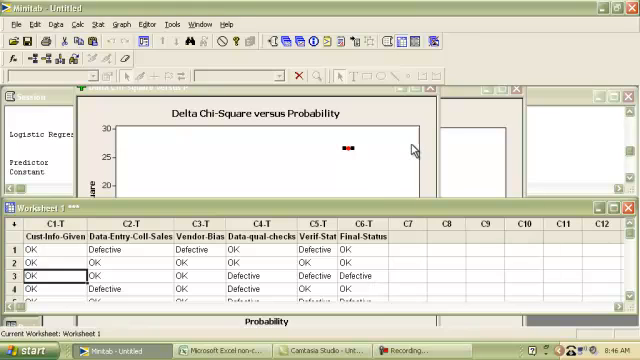